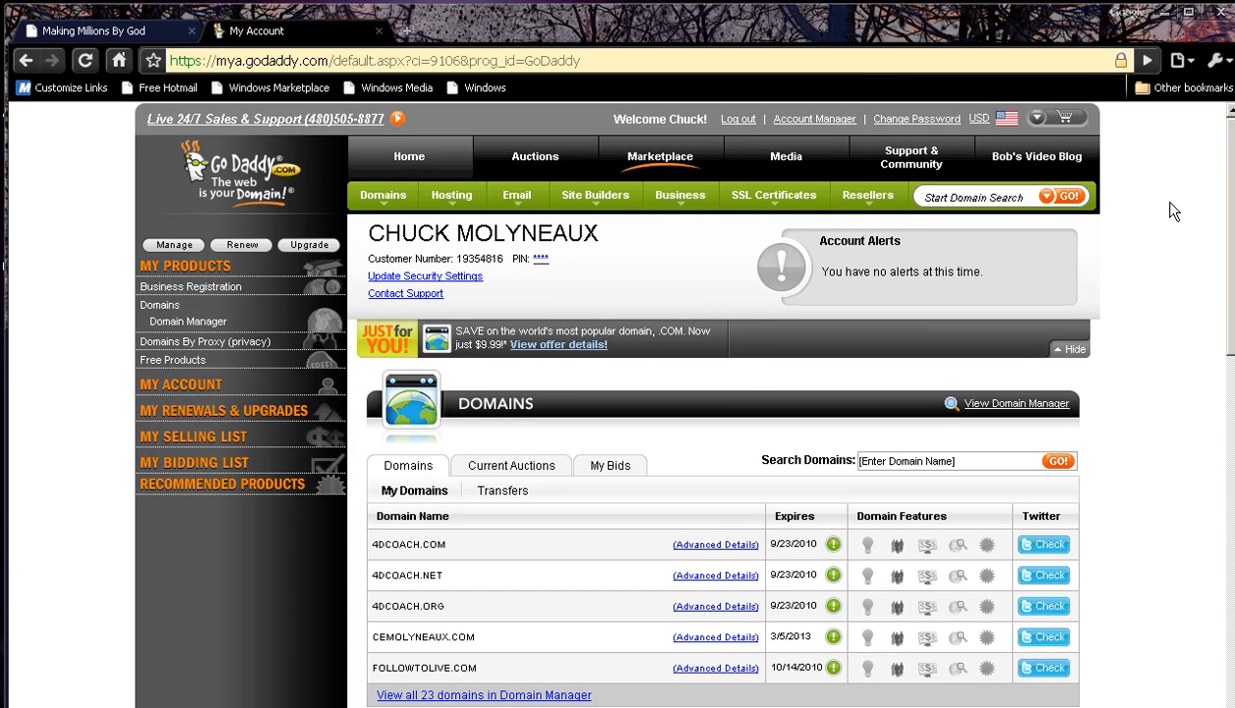
Go to My Domains from the Domains menu to list the account's 23 domains
click(382, 194)
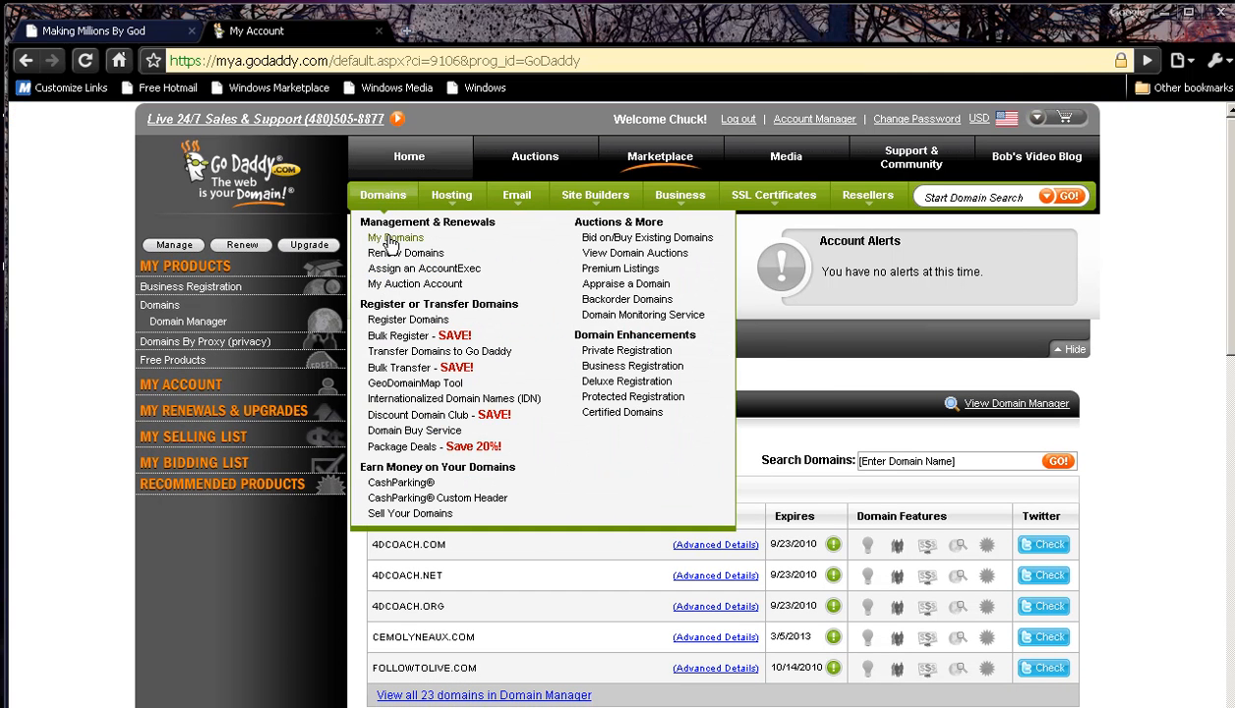
click(394, 236)
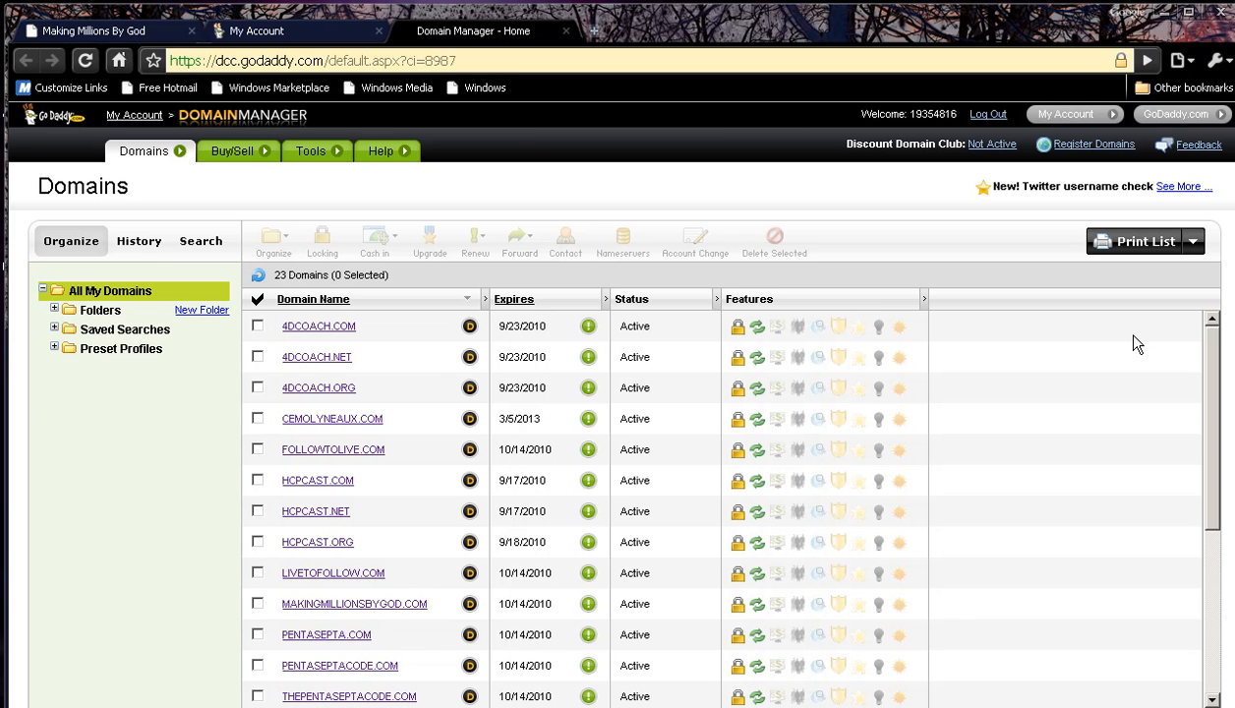
Open the MAKINGMILLIONSBYGOD.COM details page from the domain list
scroll(down, 3)
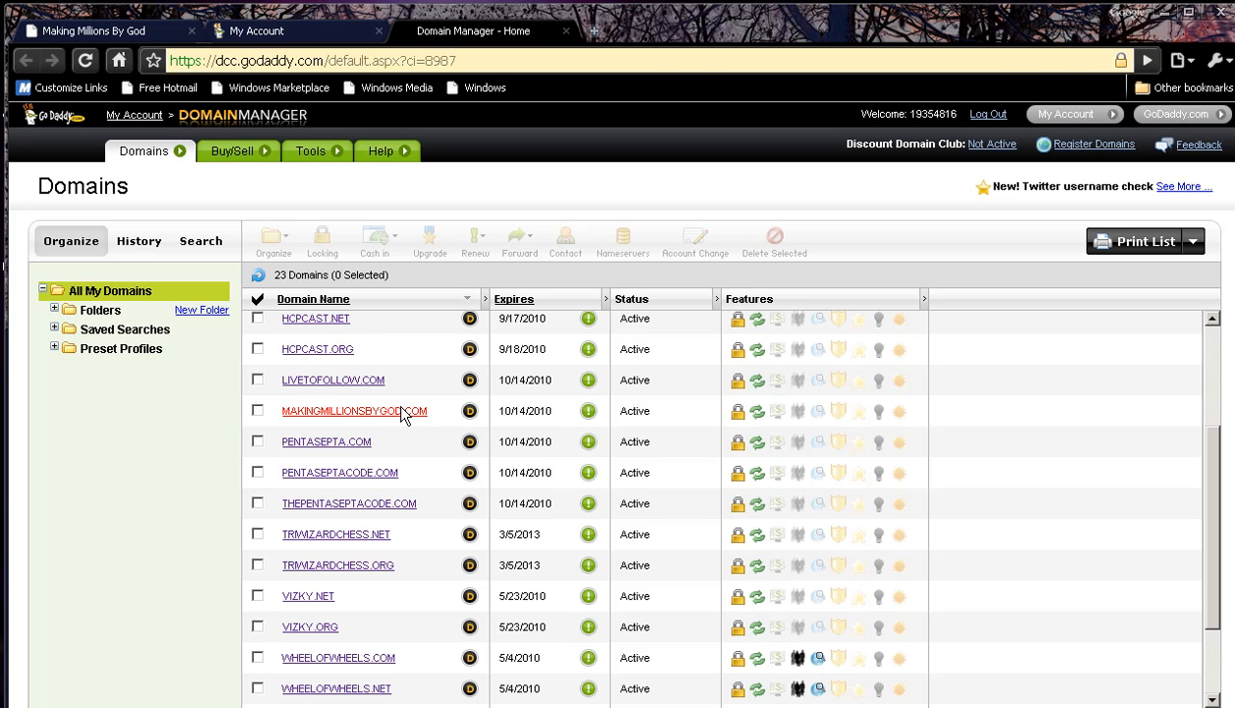
click(354, 411)
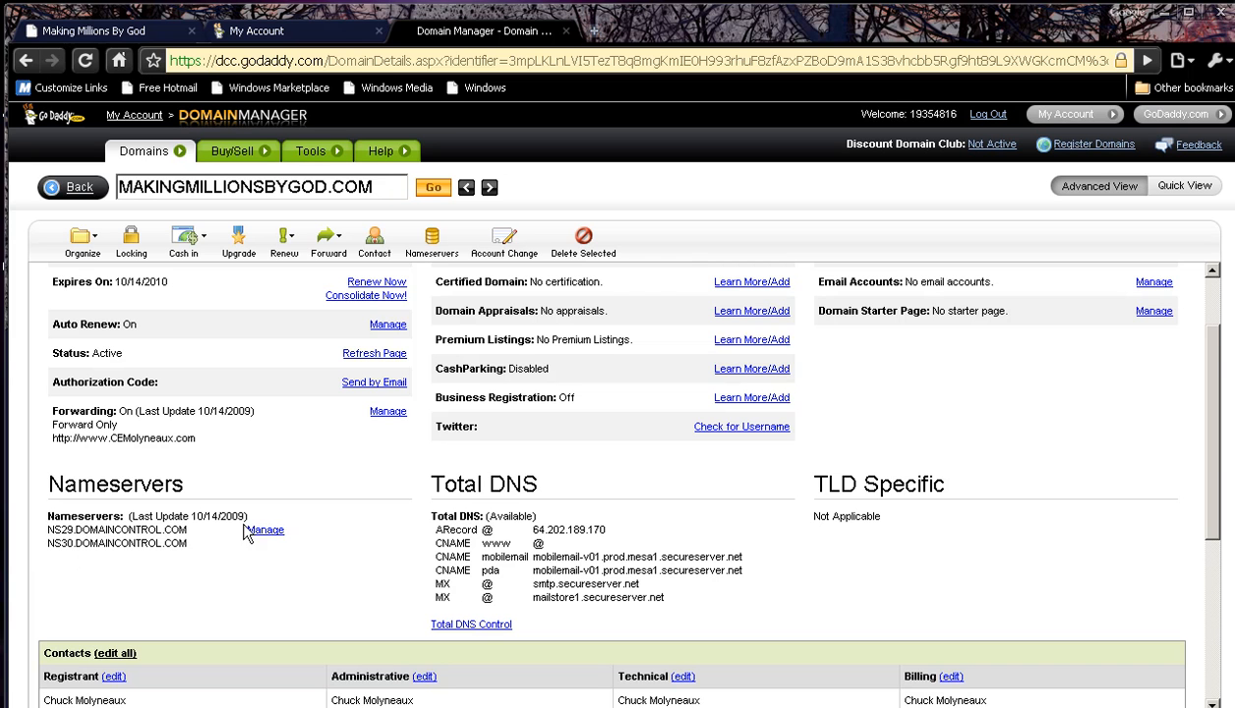
Manage the Nameservers entry to bring up the Set Nameservers dialog
click(263, 531)
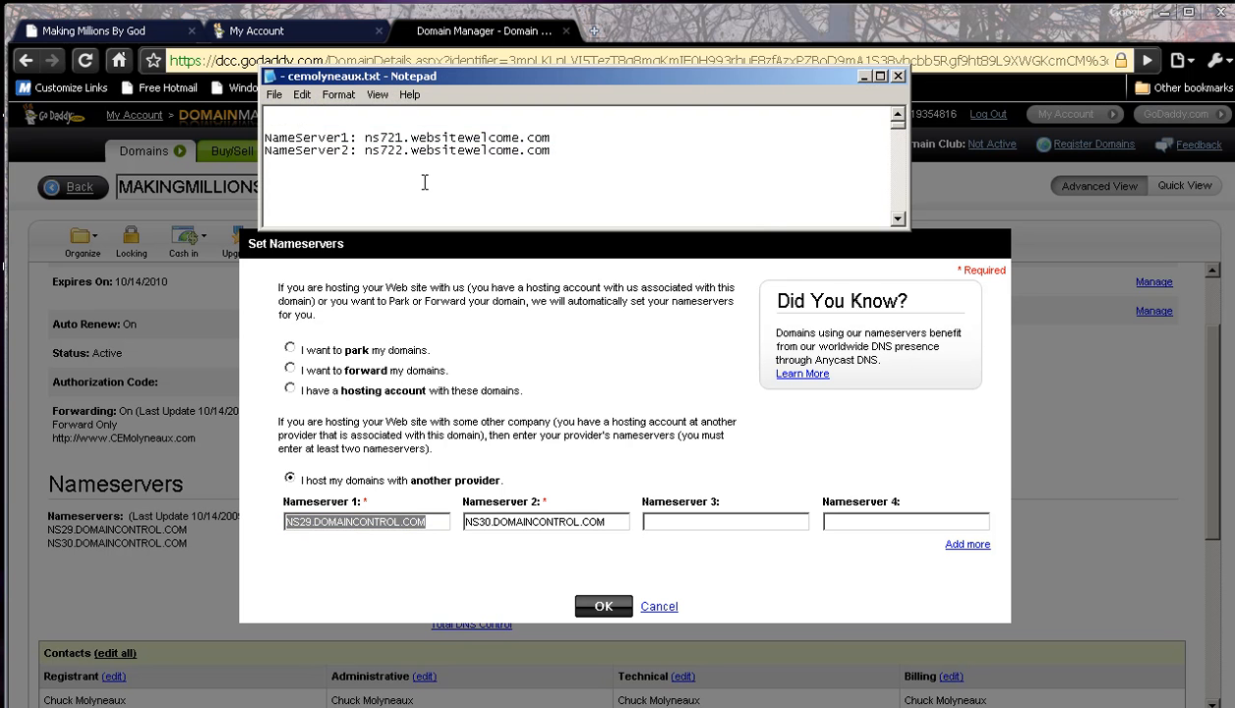
Set nameservers to ns721.websitewelcome.com and ns722.websitewelcome.com and confirm the submission
double_click(366, 137)
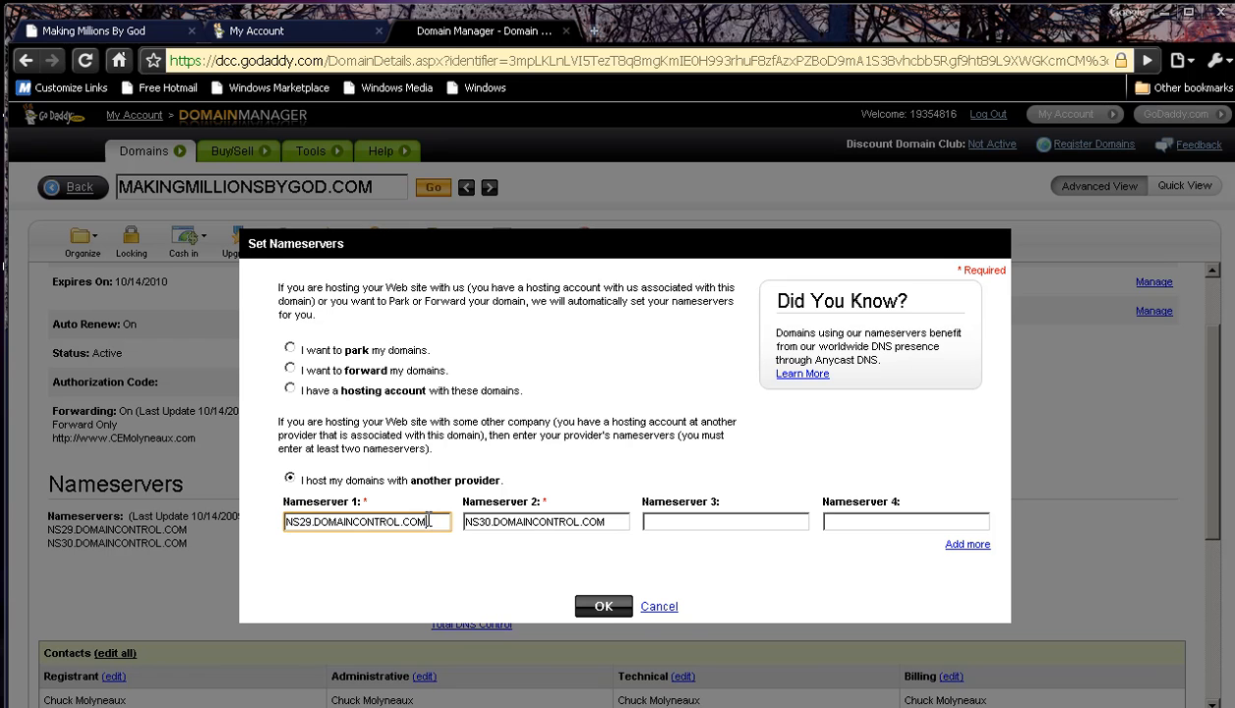
text(ns721.websitewelcome.com)
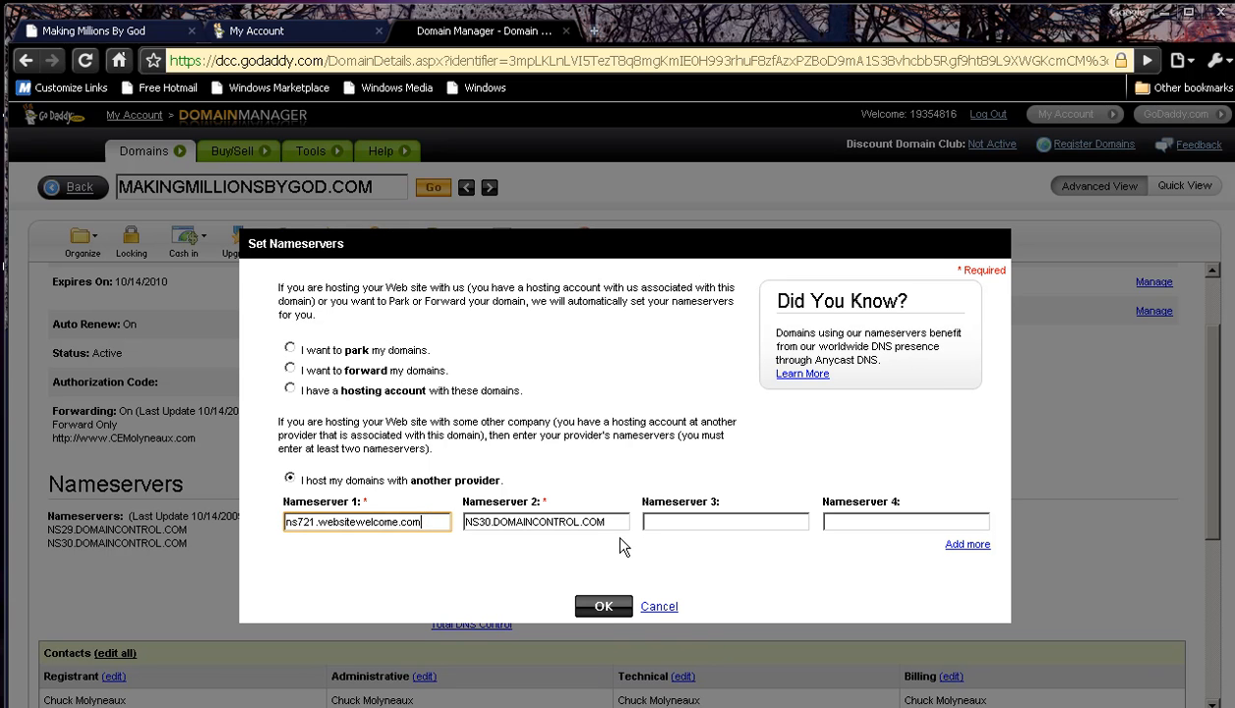
text(ns721websitewelcome.com)
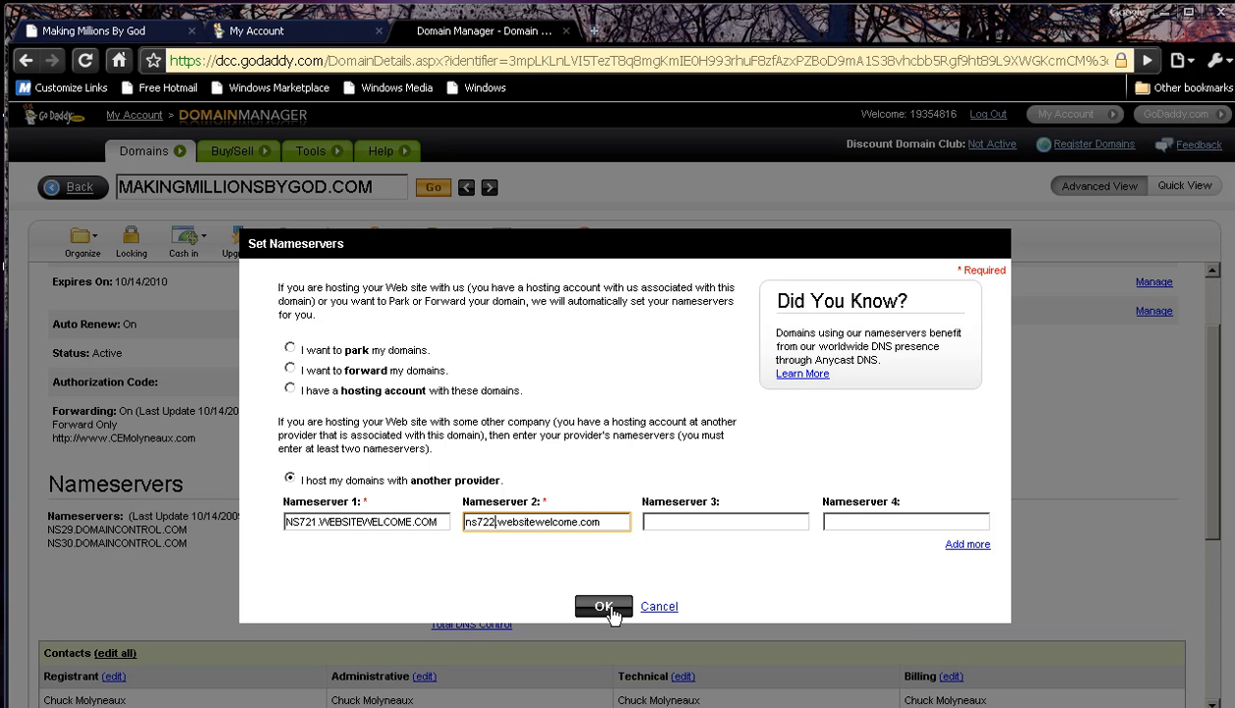
click(602, 606)
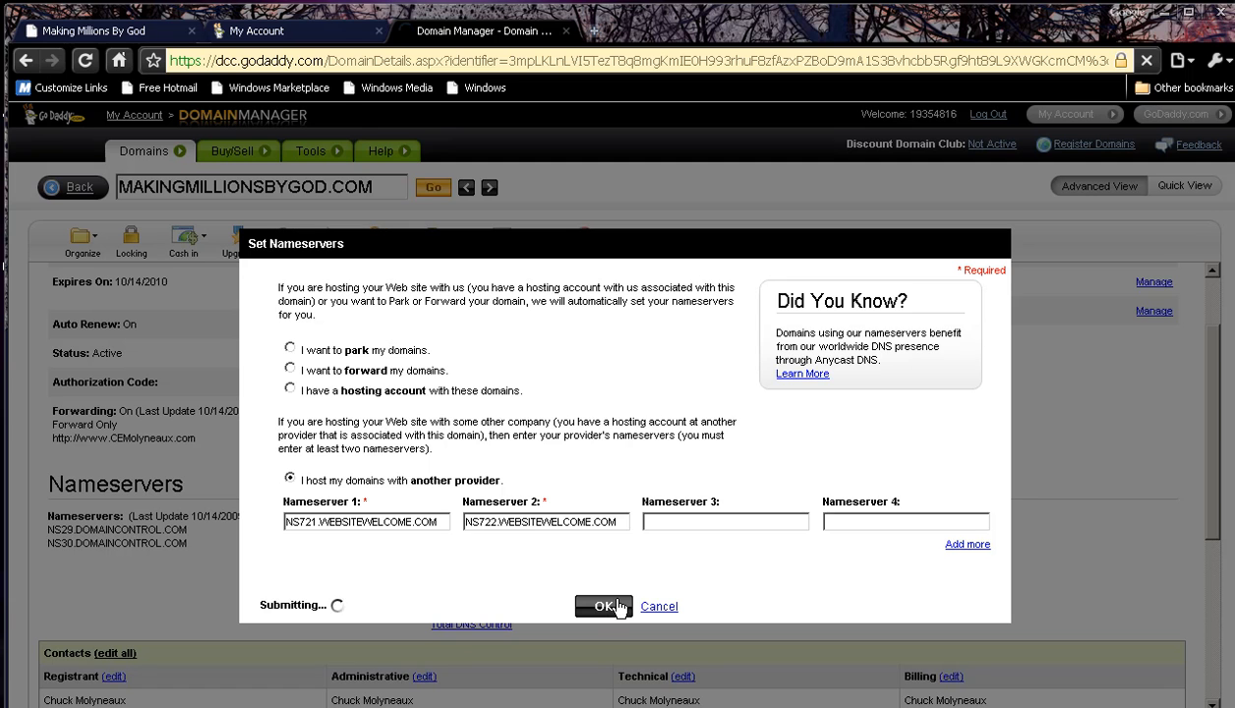
click(604, 606)
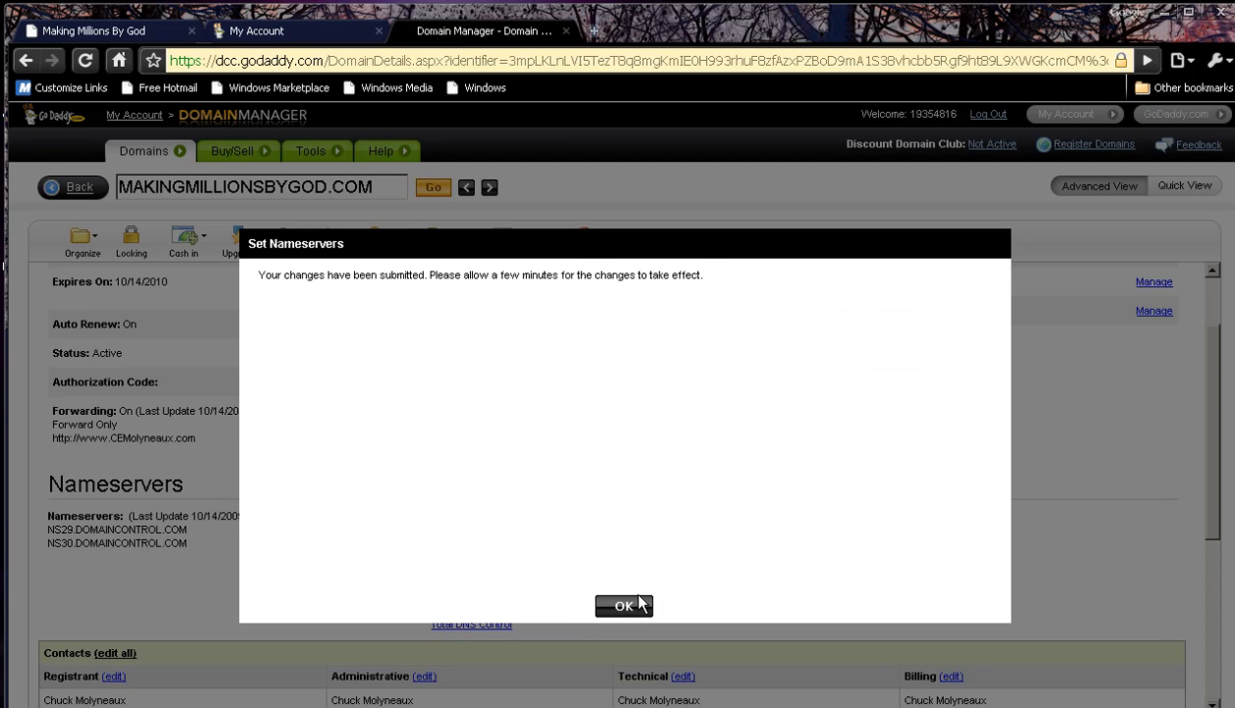
click(623, 606)
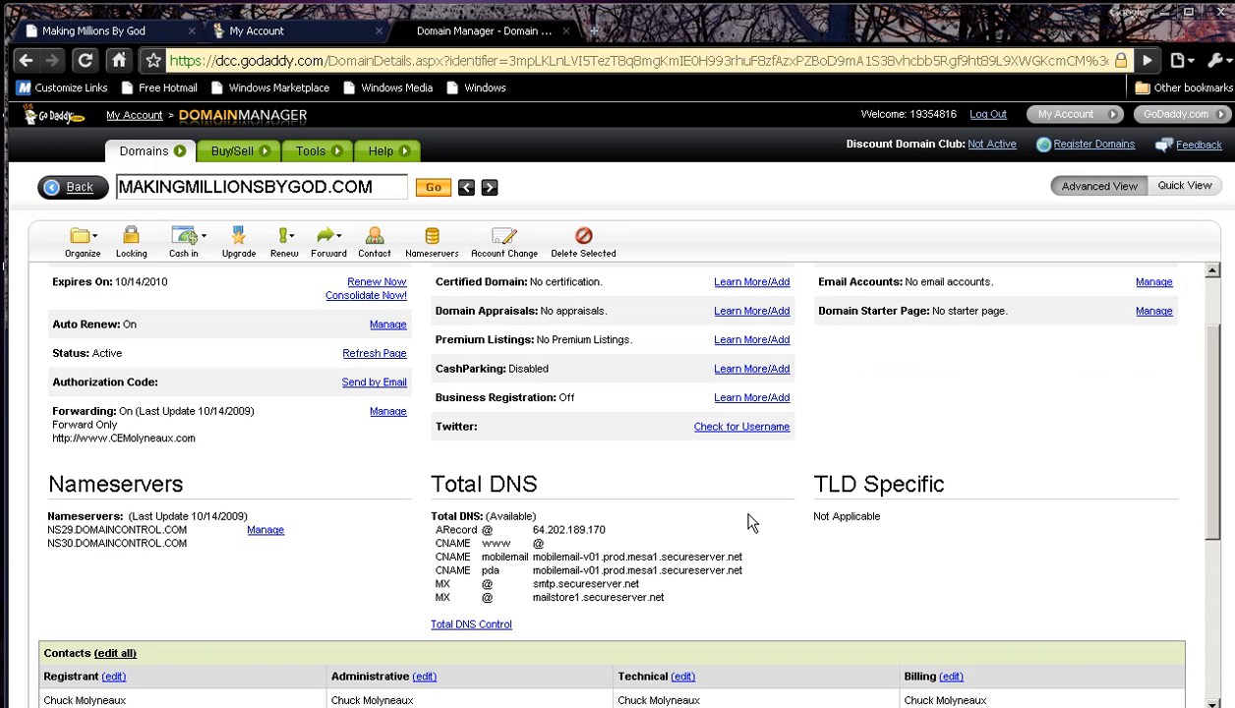
mouse_move(1106, 47)
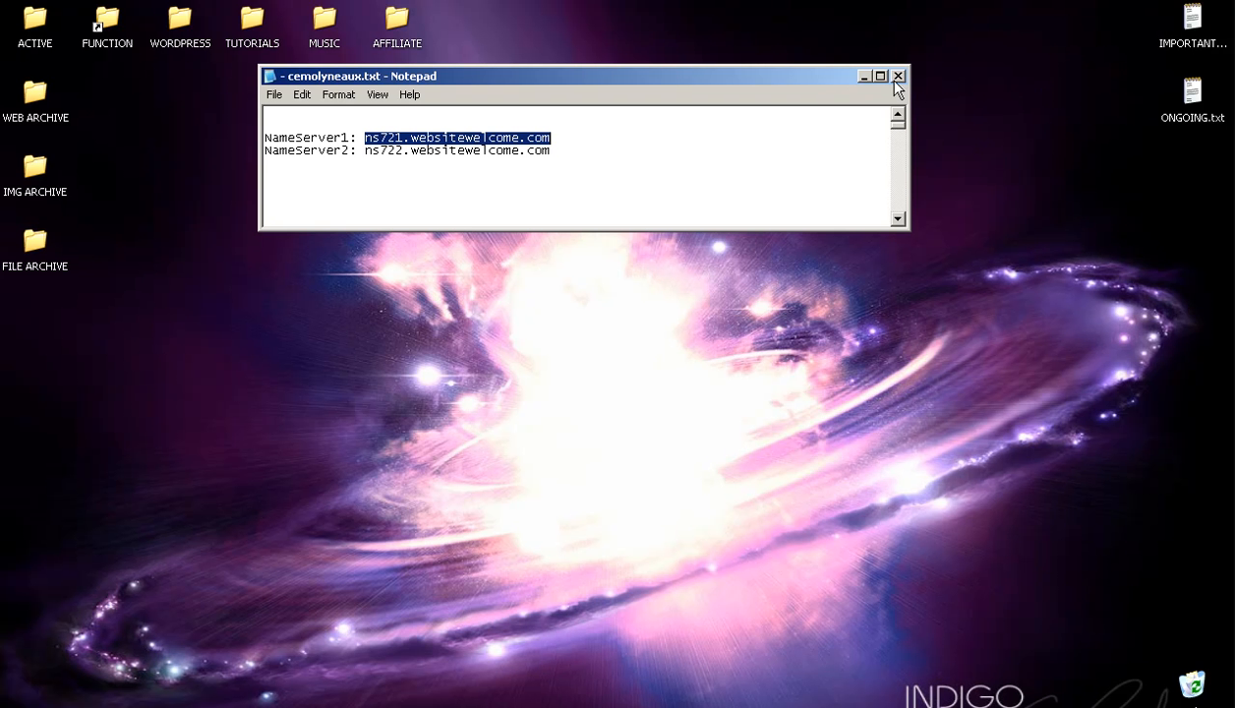
Close the Notepad nameserver note, leaving the Windows desktop clear
click(897, 74)
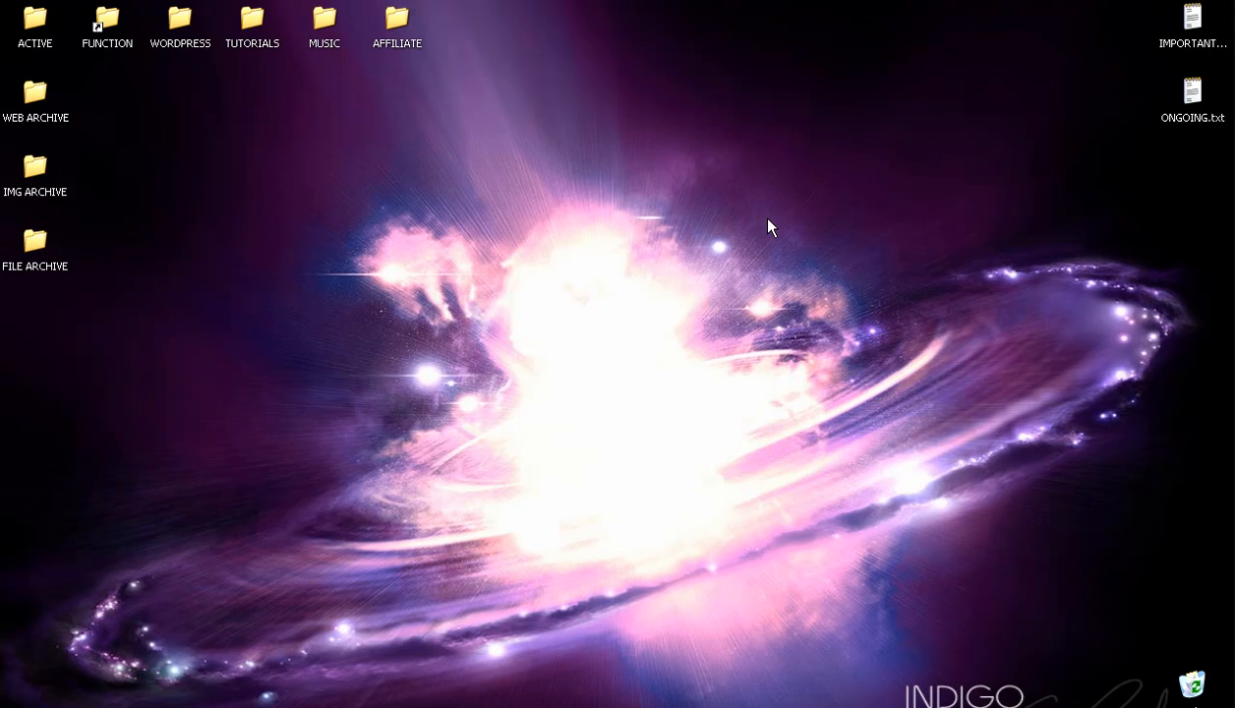
mouse_move(252, 645)
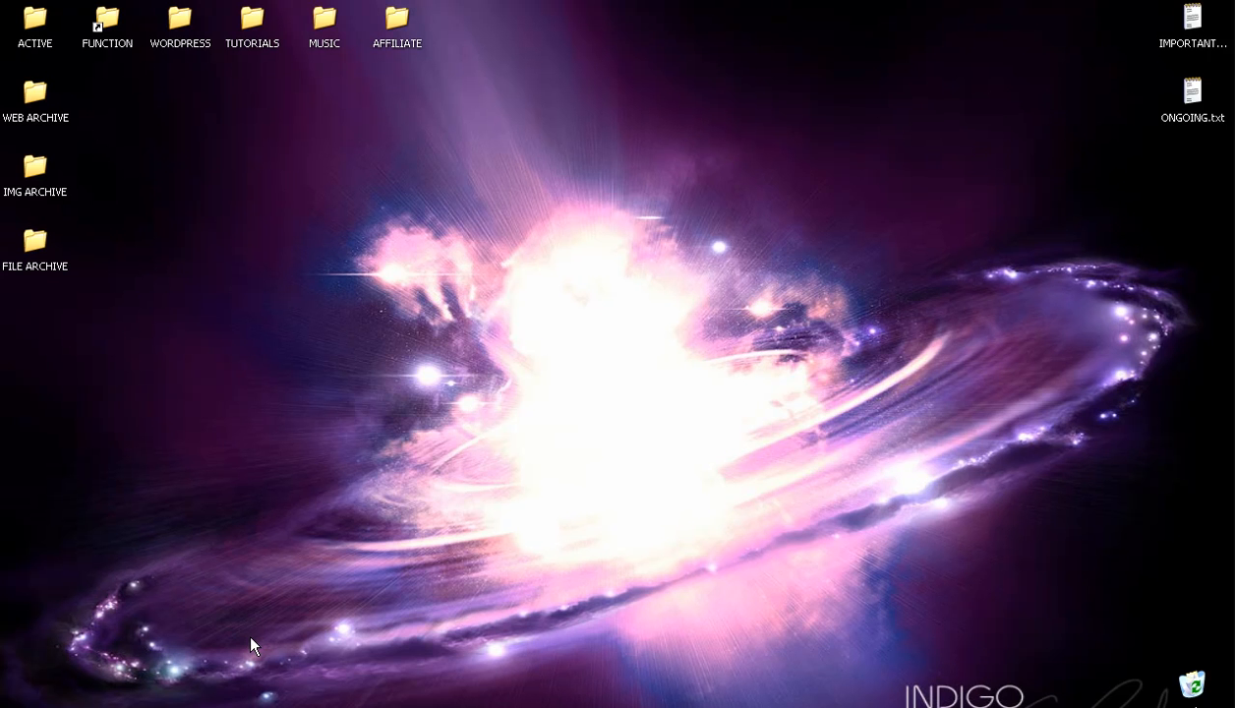
mouse_move(107, 657)
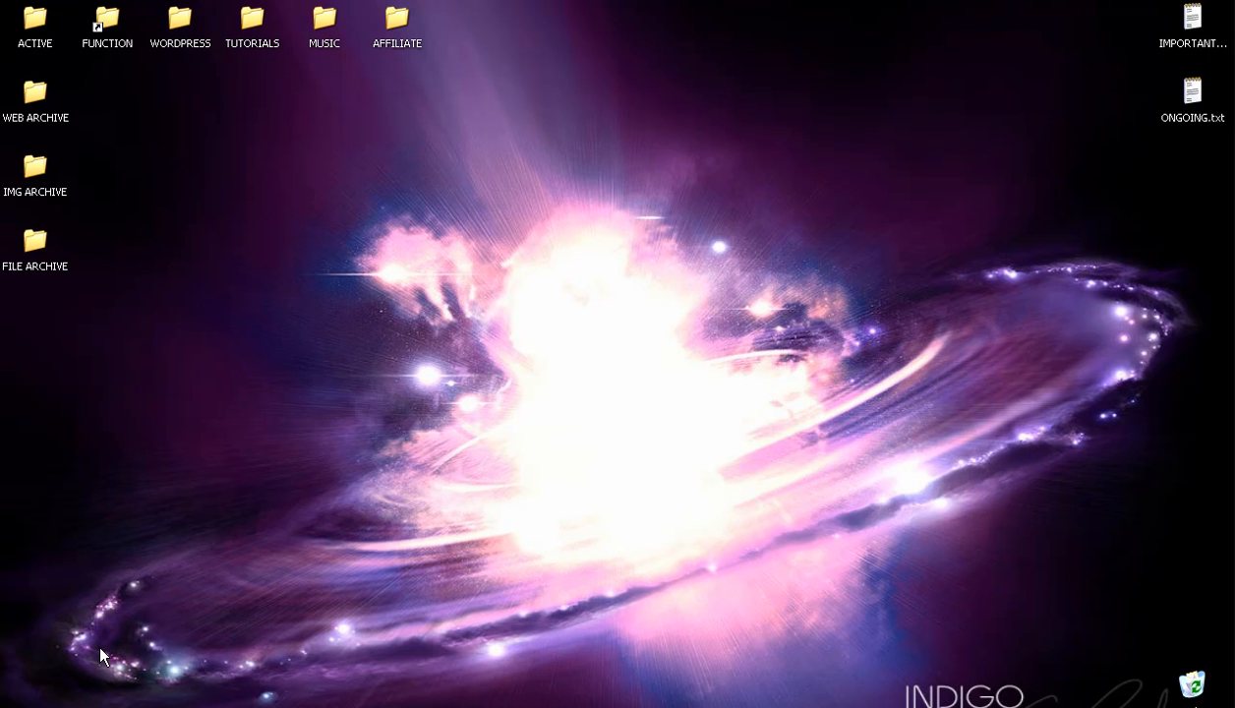